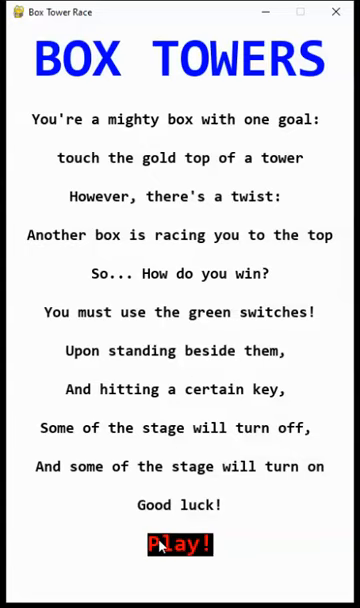
mouse_move(260, 481)
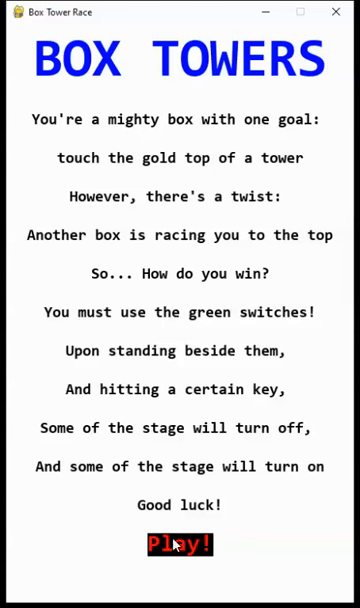
Dismiss the instructions with the Play! button to show the four-tower stage selection.
click(179, 543)
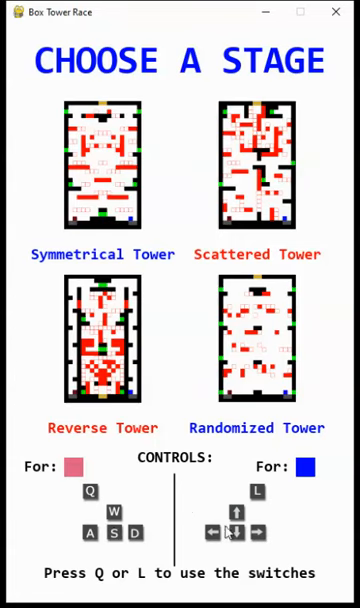
mouse_move(282, 517)
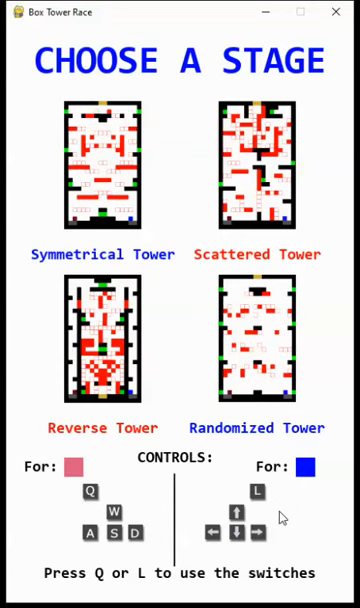
mouse_move(127, 182)
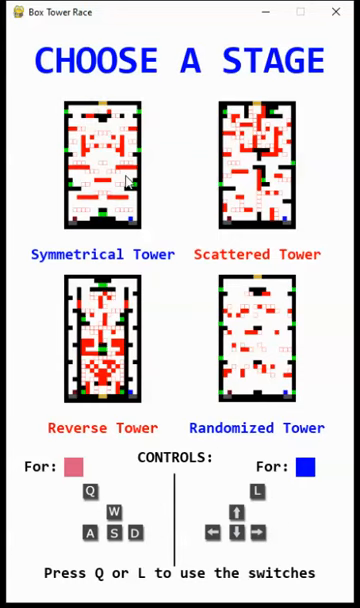
mouse_move(128, 185)
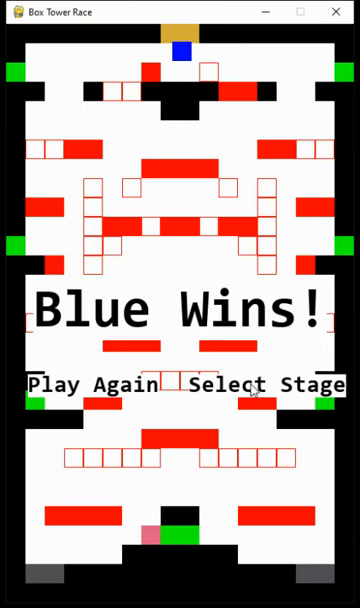
mouse_move(251, 390)
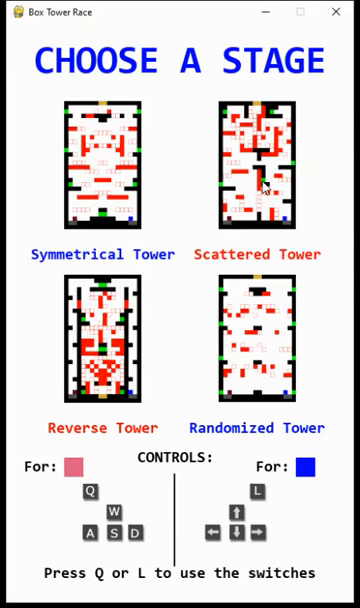
mouse_move(166, 364)
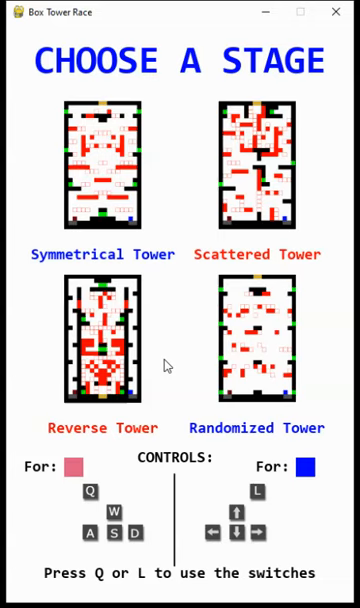
mouse_move(263, 369)
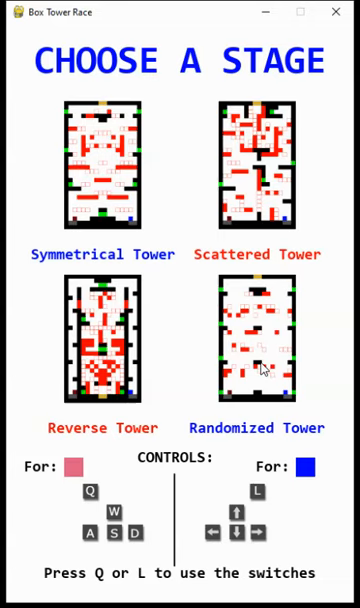
Play the Randomized Tower match until Blue wins, then go back to Select Stage.
click(256, 342)
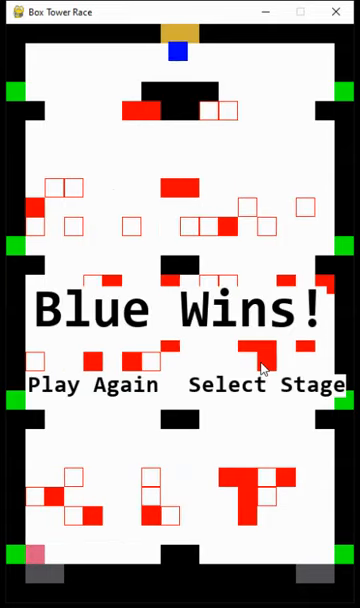
click(263, 385)
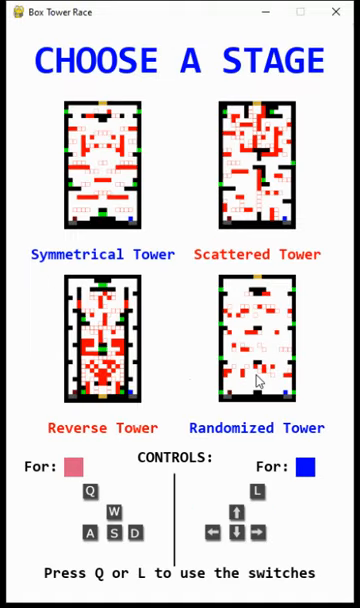